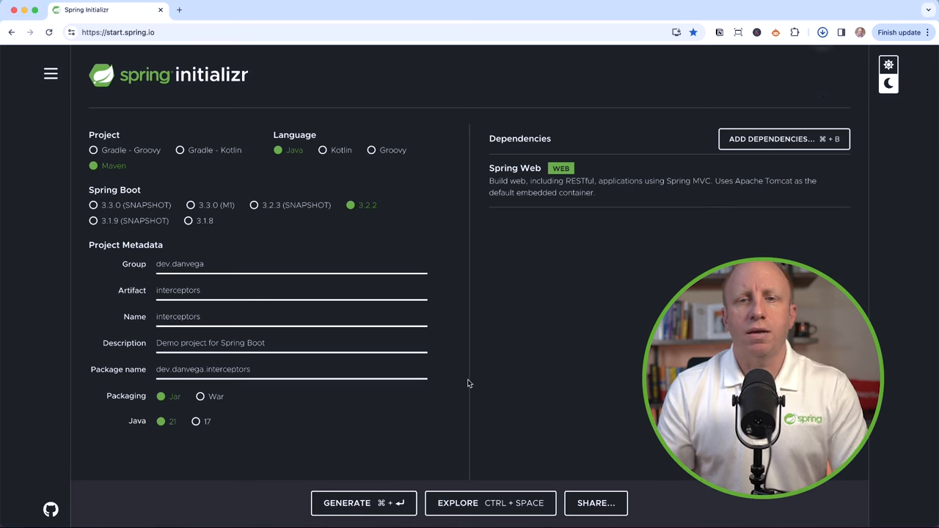
# - Generate the interceptors project: Maven, Java 21, Spring Boot 3.2.2 and Spring Web
pyautogui.click(822, 32)
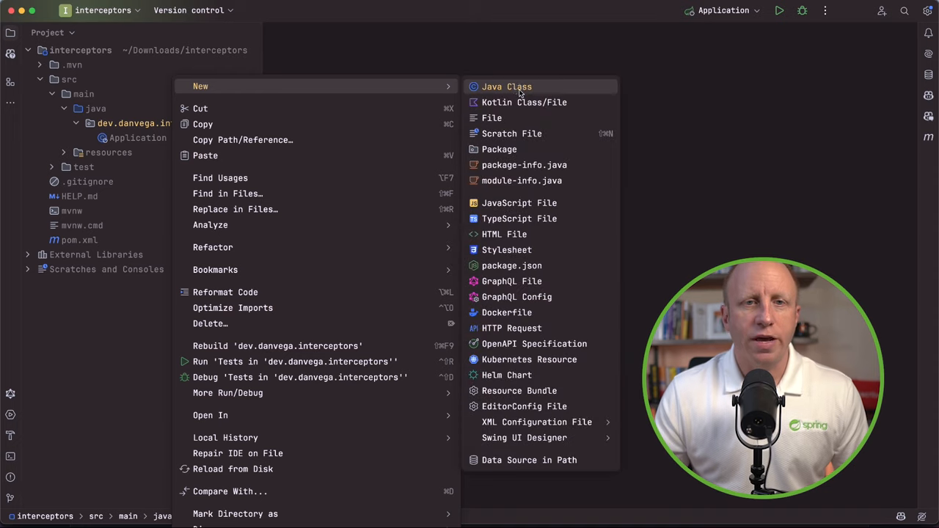
# - Add a SimpleInterceptorClient Java class to the dev.danvega.interceptors package
pyautogui.click(506, 87)
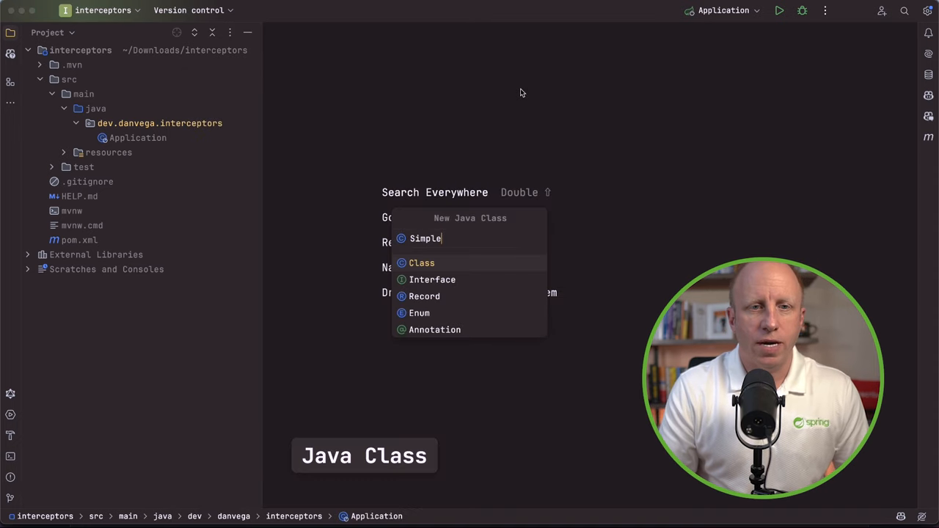
pyautogui.write('Interceptor')
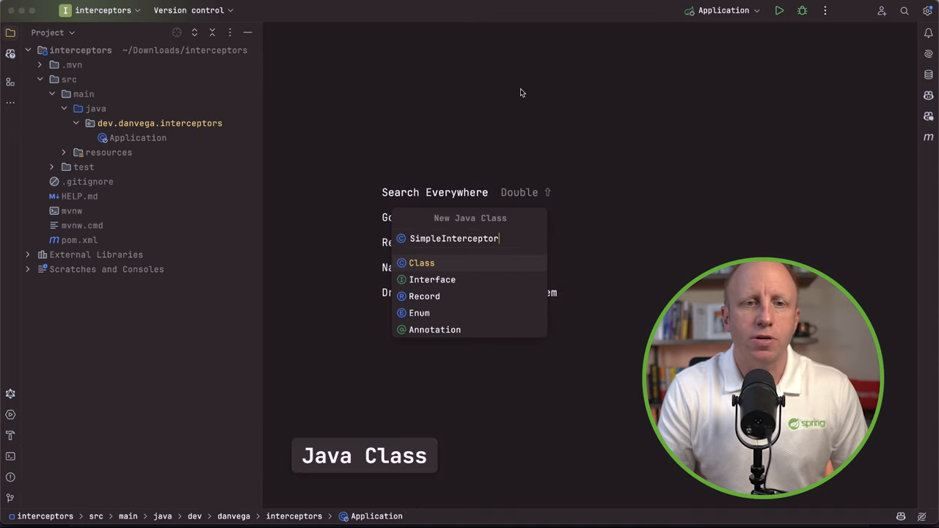
pyautogui.write('Client')
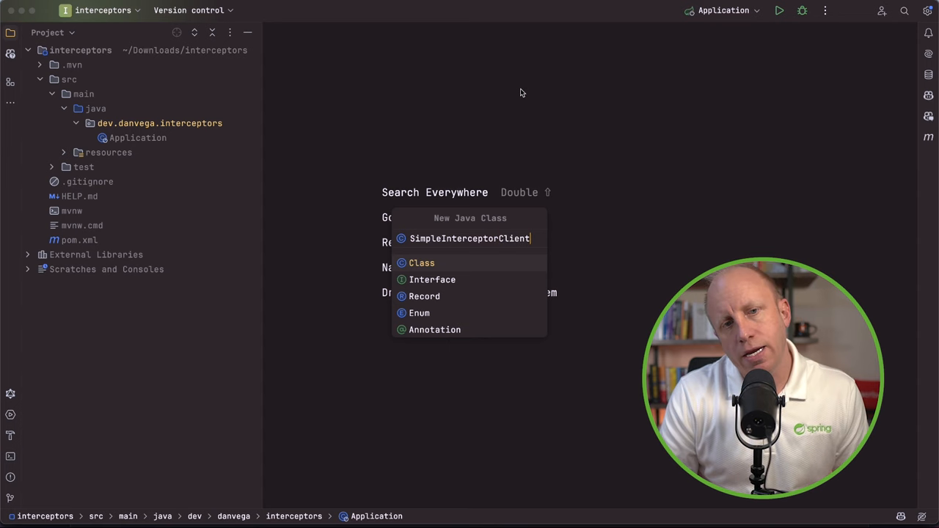
pyautogui.click(421, 262)
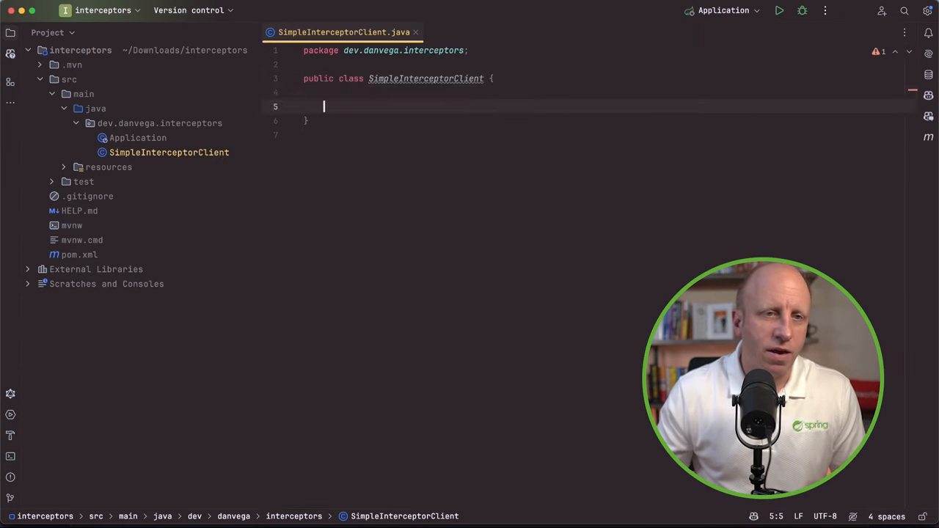
pyautogui.write('restClient;')
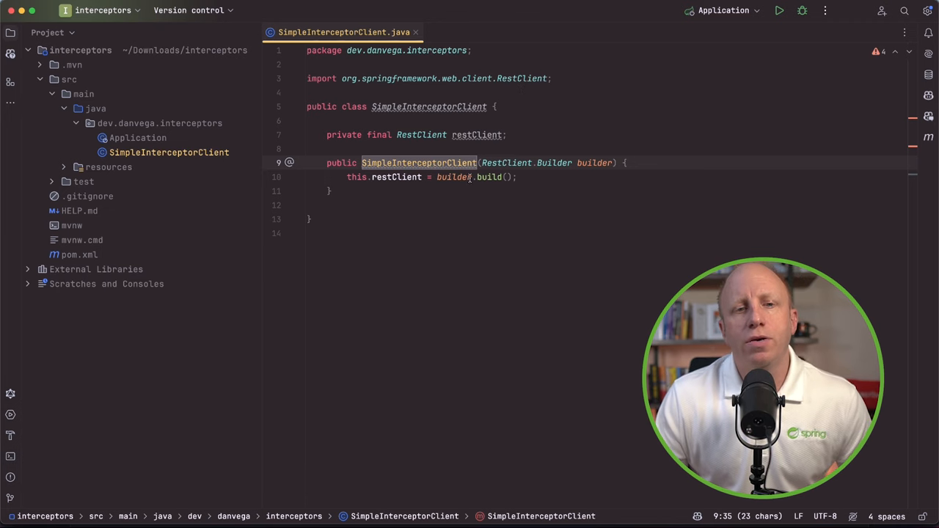
pyautogui.press('enter')
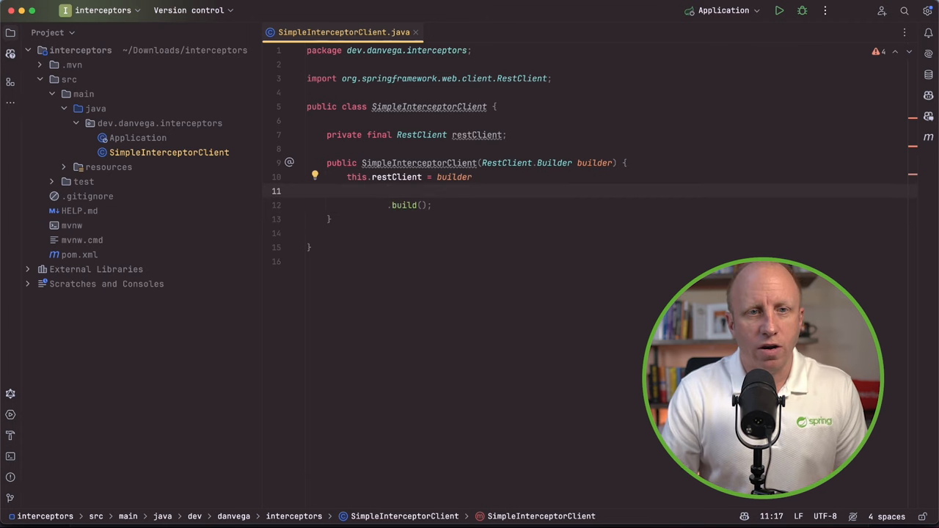
pyautogui.write('.b')
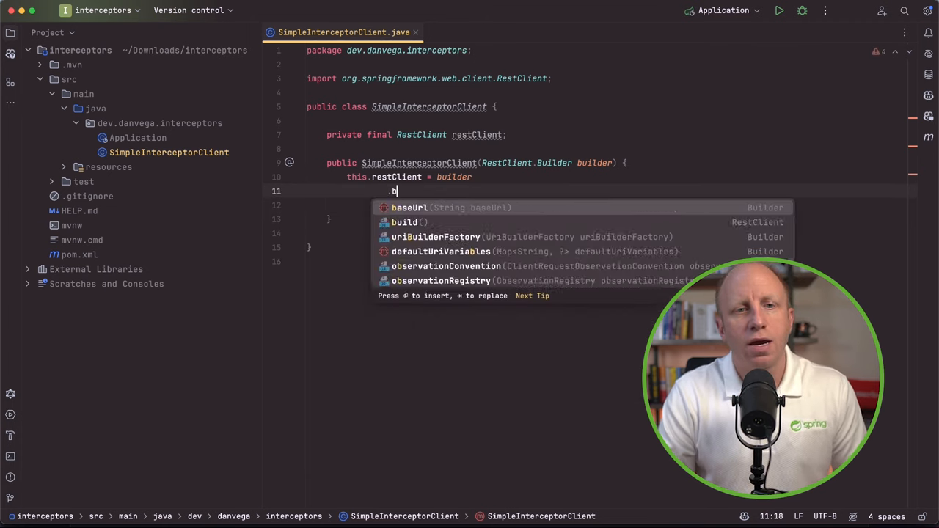
pyautogui.press('cmd+v')
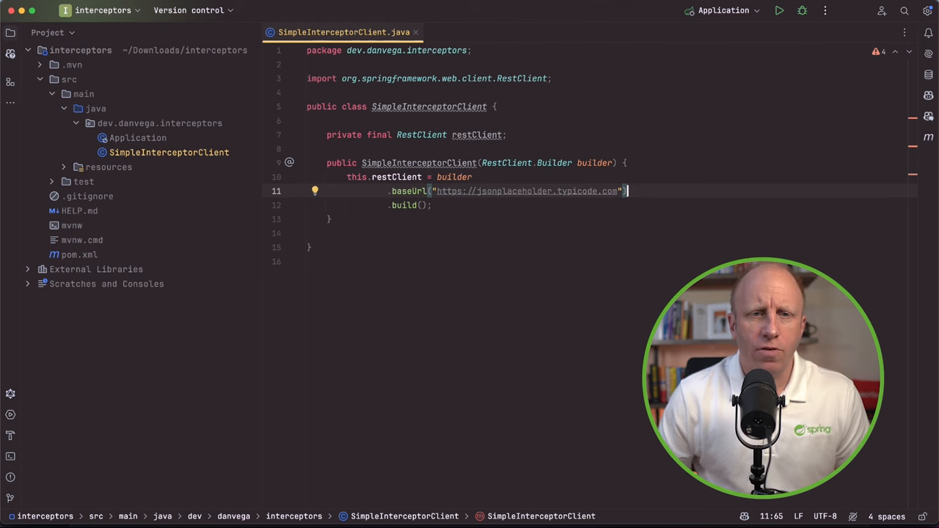
pyautogui.write('.requestInterceptor(')
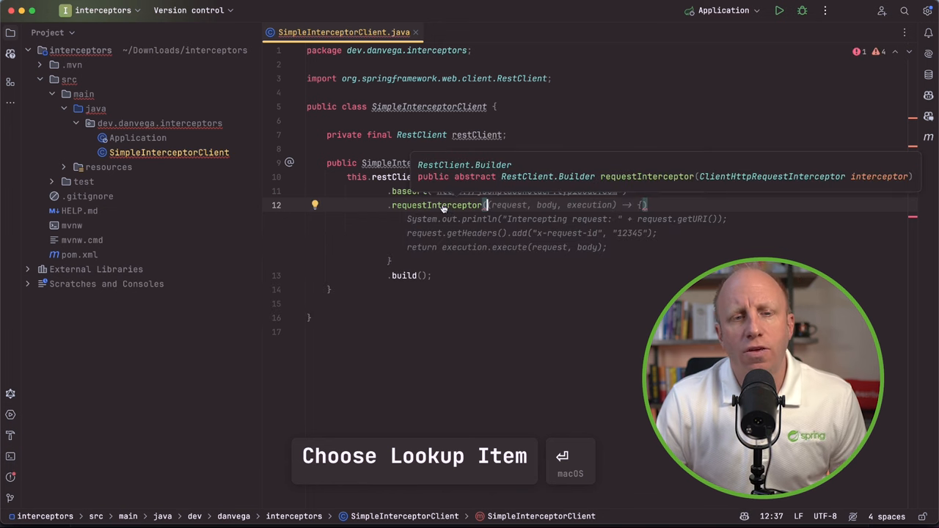
pyautogui.click(443, 205)
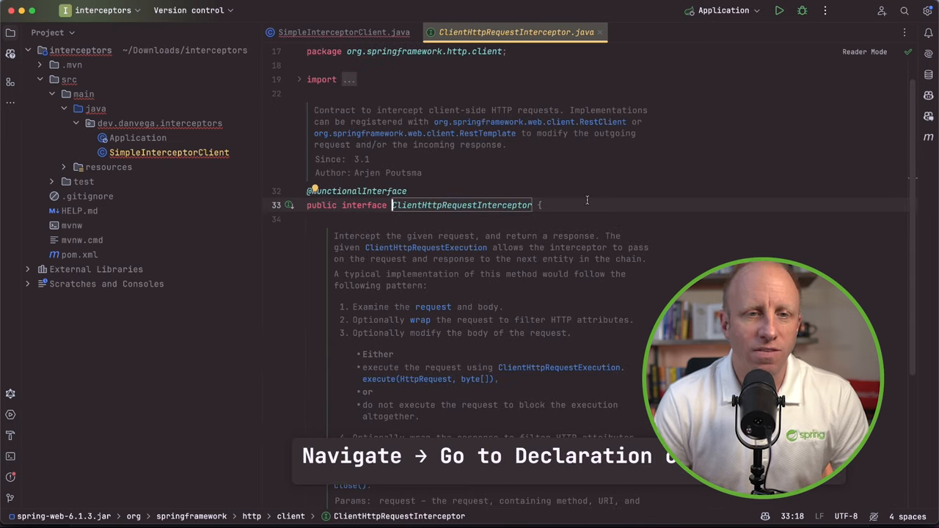
pyautogui.scroll(-3)
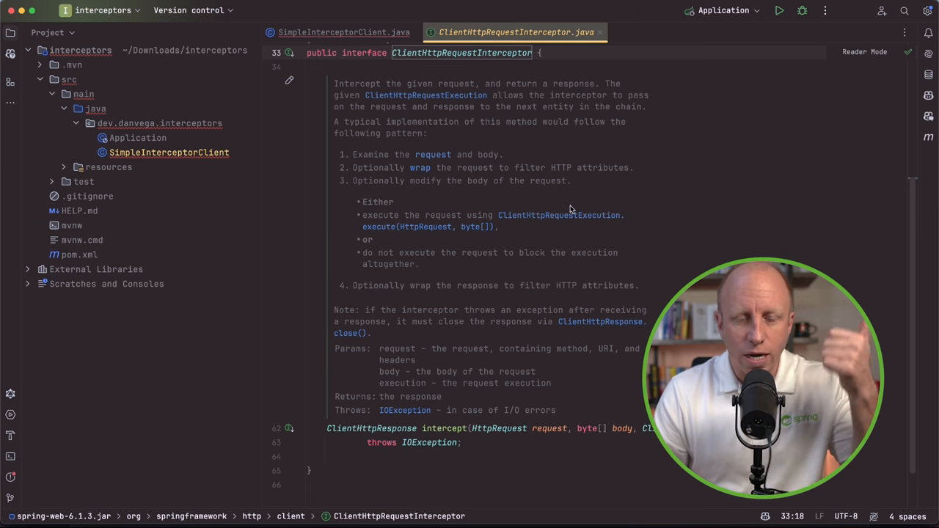
pyautogui.moveTo(579, 230)
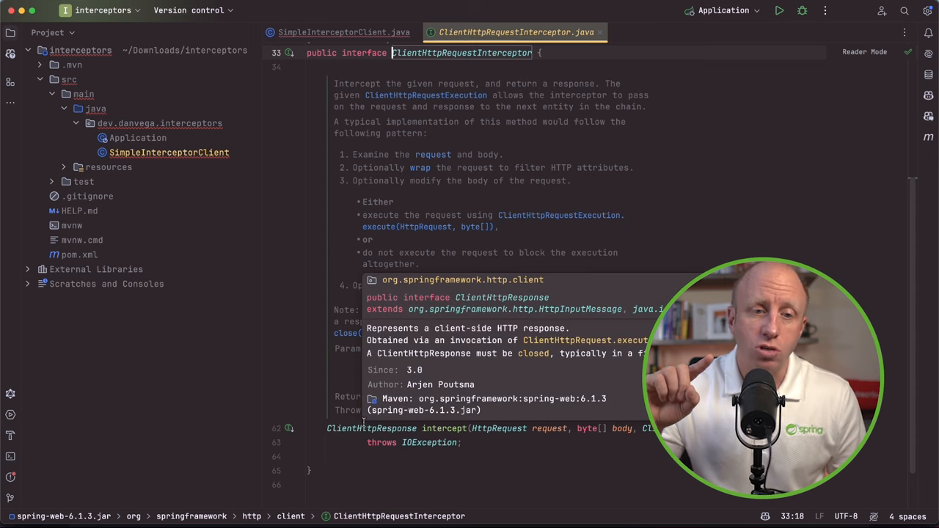
pyautogui.click(343, 32)
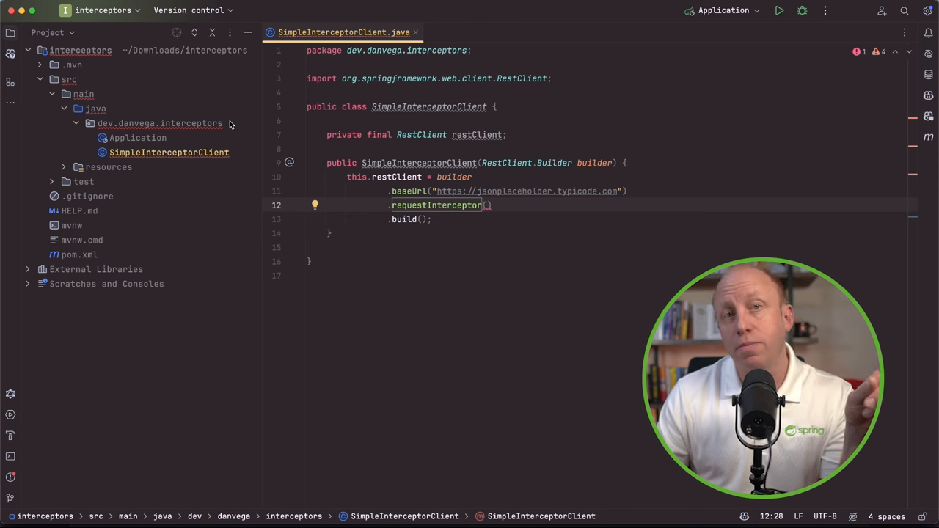
# - Add a MyInterceptor class implementing ClientHttpRequestInterceptor, with an intercept() stub returning null
pyautogui.rightClick(159, 123)
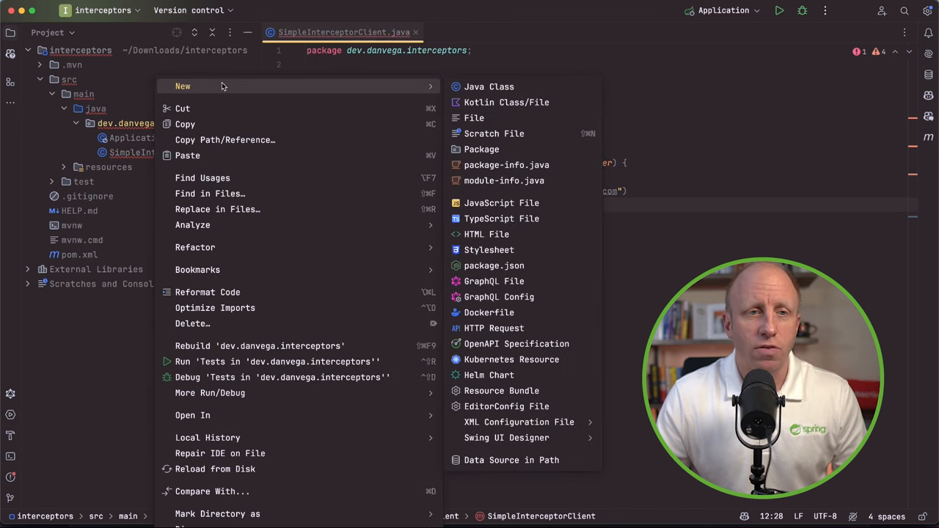
pyautogui.click(488, 87)
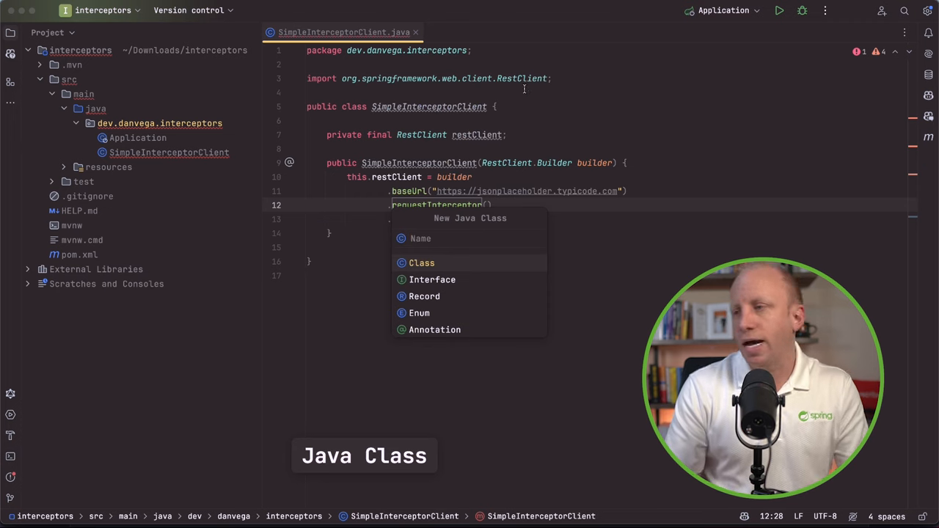
pyautogui.write('My')
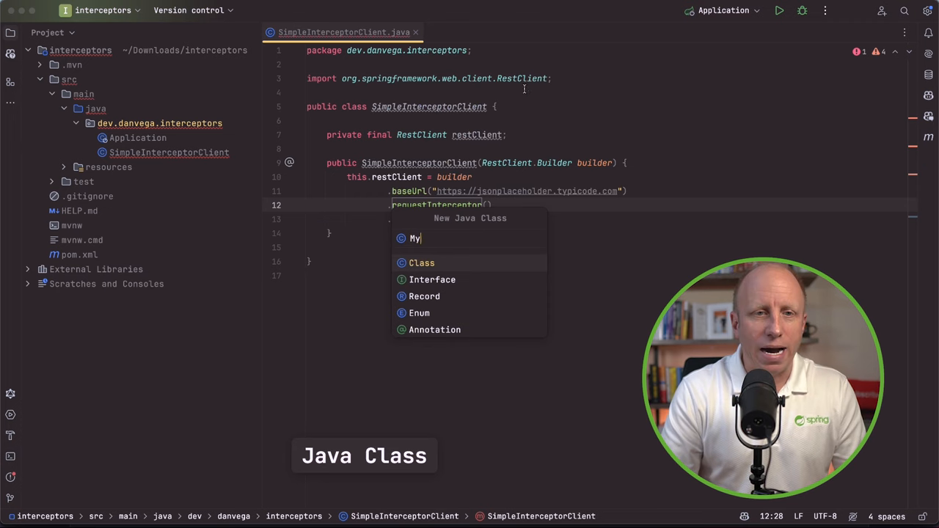
pyautogui.write('Interceptor')
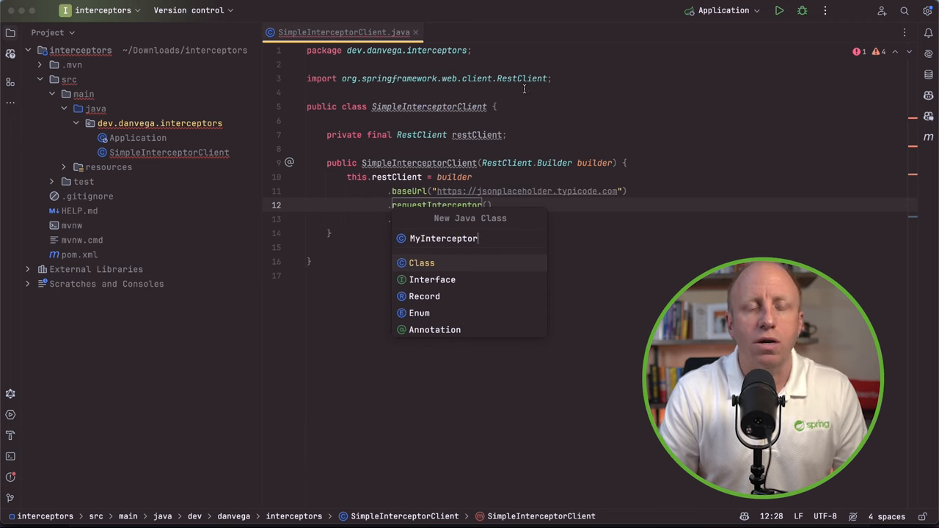
pyautogui.click(421, 262)
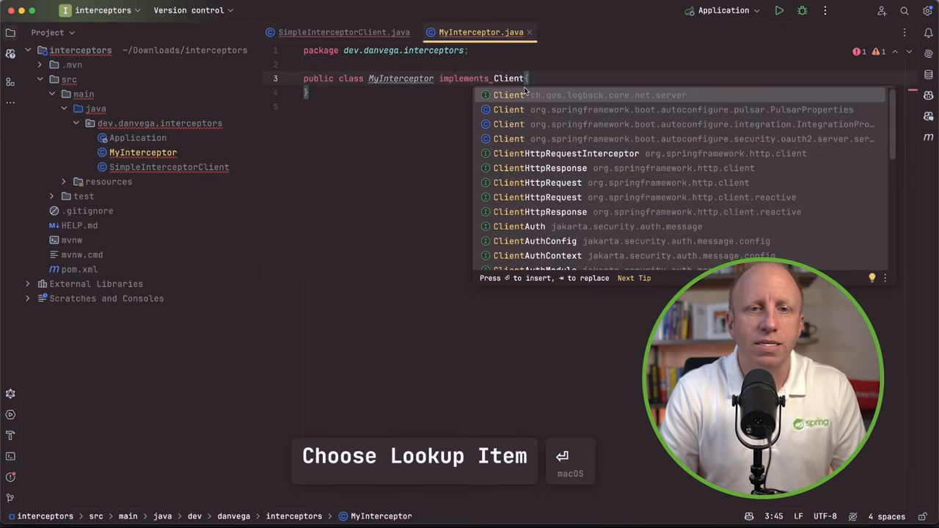
pyautogui.click(566, 154)
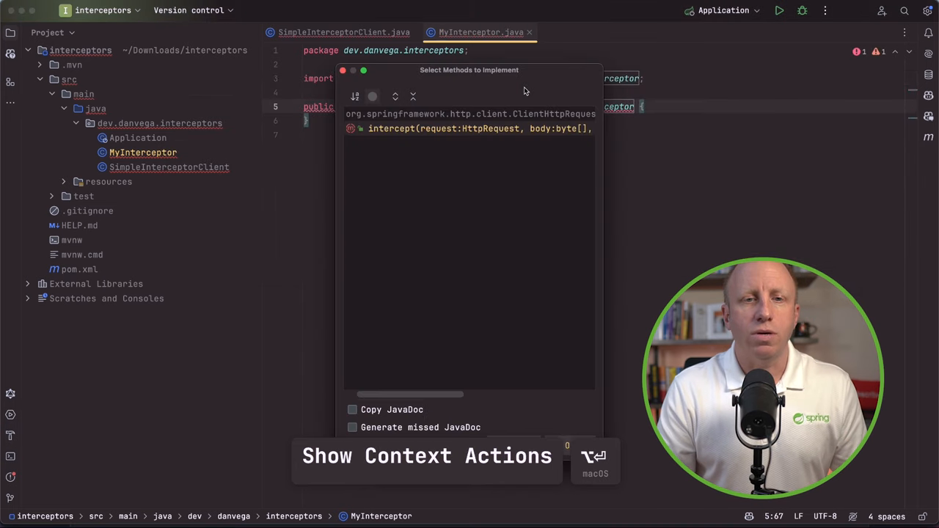
pyautogui.click(477, 129)
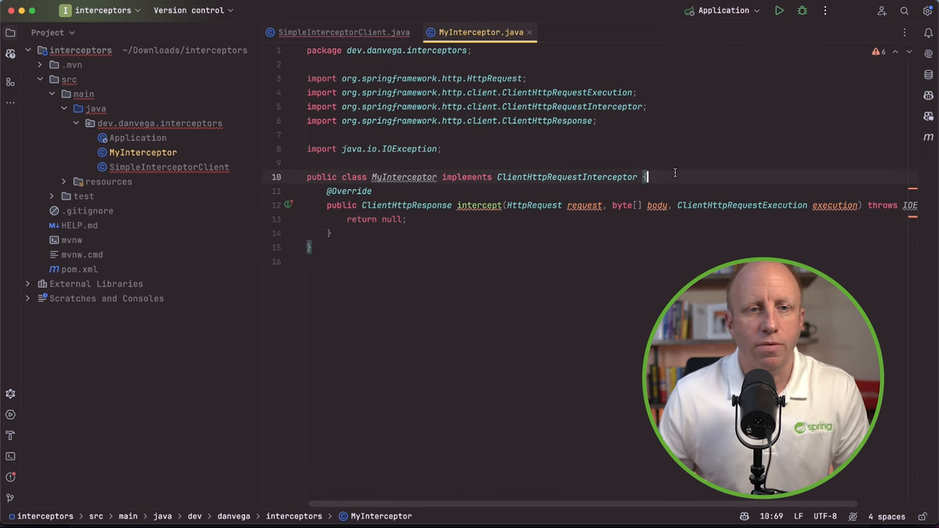
# - Add logging to intercept() and return execution.execute(request, body), checking execute's declaration
pyautogui.write('lo')
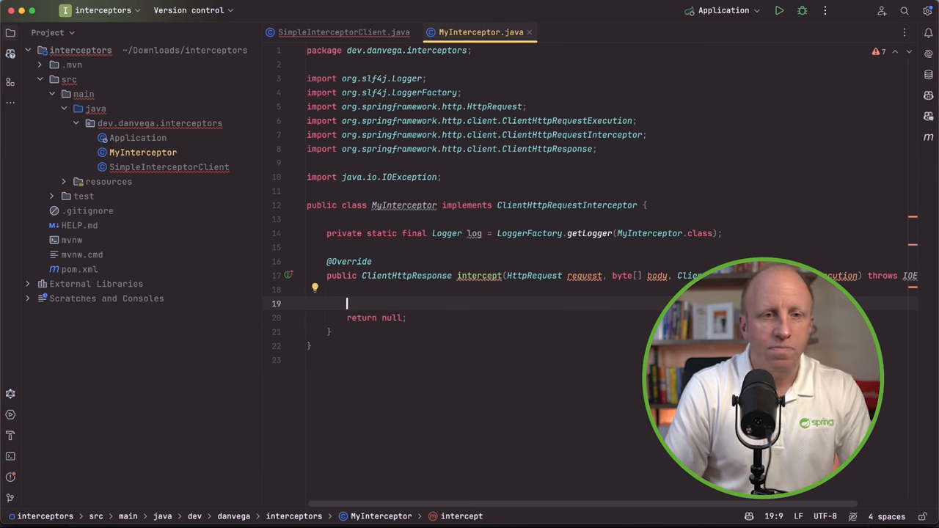
pyautogui.write('log.info("Intercepting request: " + request.getURI());')
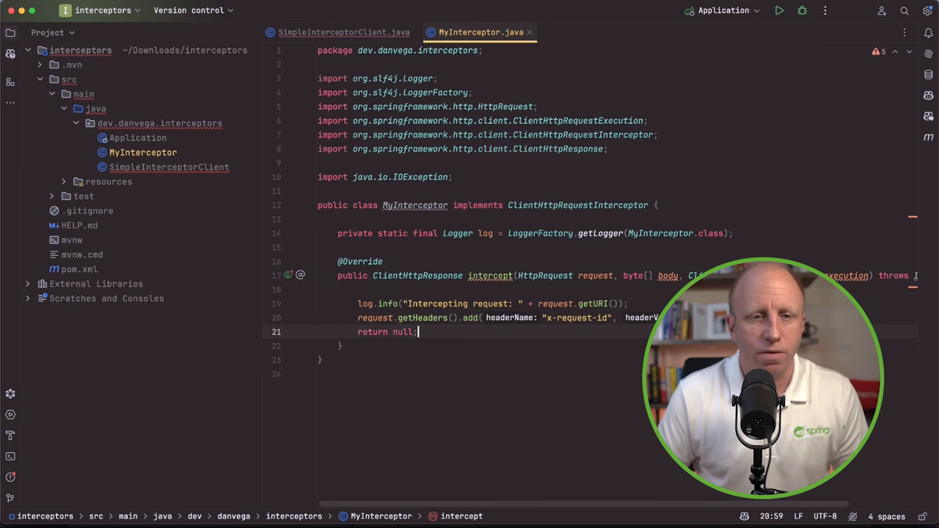
pyautogui.doubleClick(403, 332)
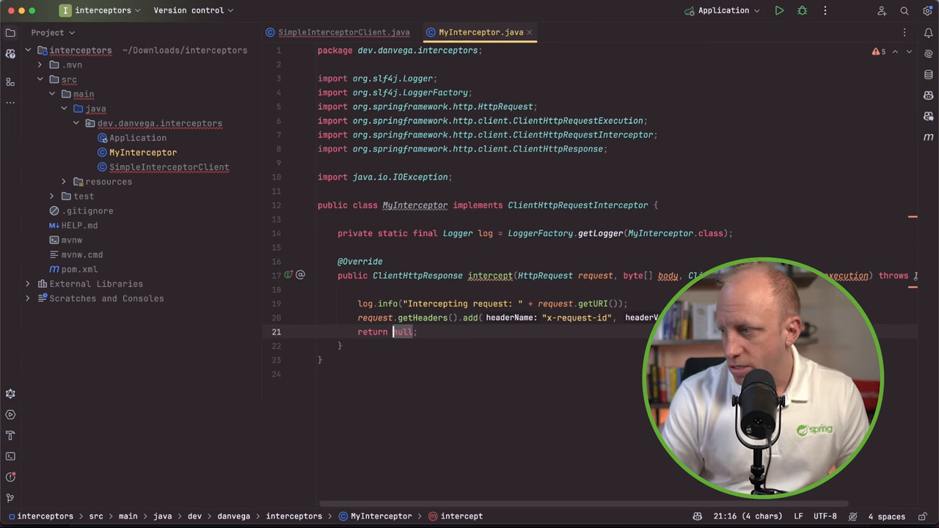
pyautogui.write('execution.execute(request, body)')
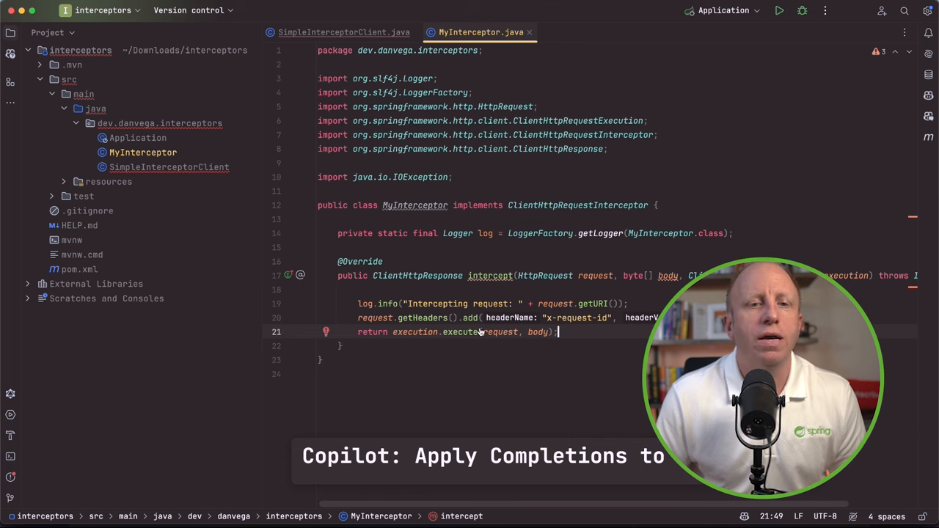
pyautogui.click(462, 332)
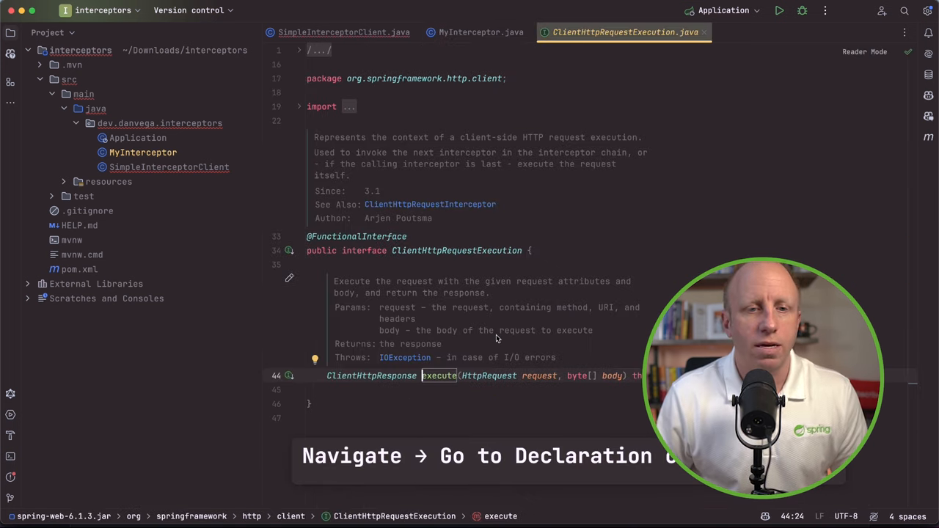
pyautogui.click(480, 32)
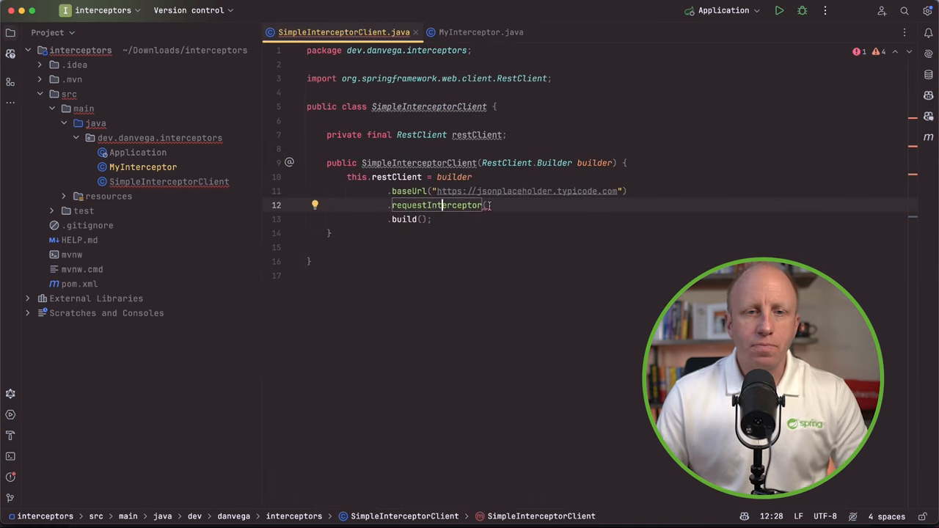
# - Inject myInterceptor into the client's constructor, pass it to requestInterceptor(myInterceptor), and save
pyautogui.click(481, 31)
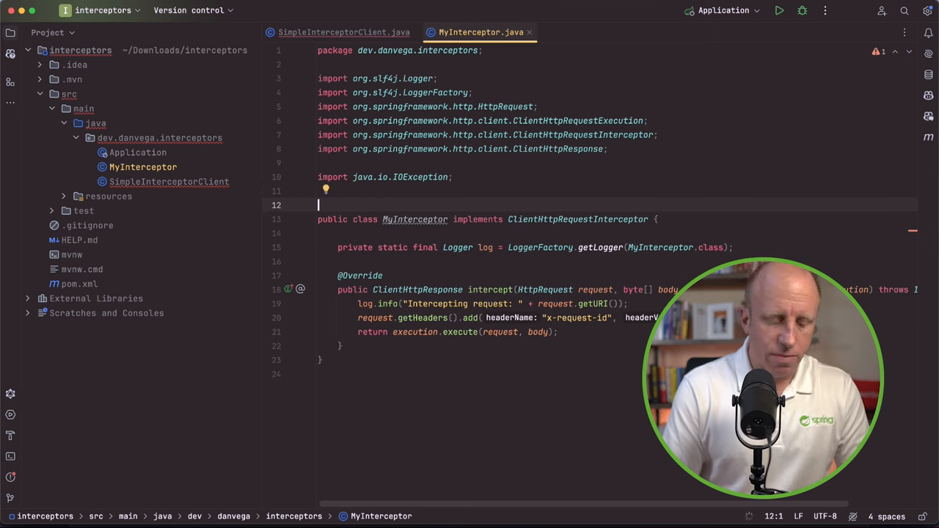
pyautogui.write('@Component')
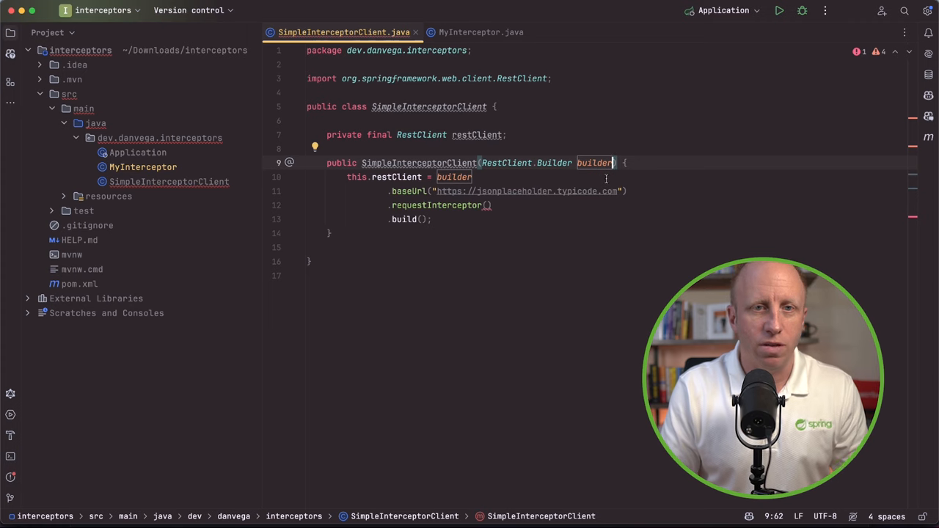
pyautogui.write(', MyInterceptor myInterceptor')
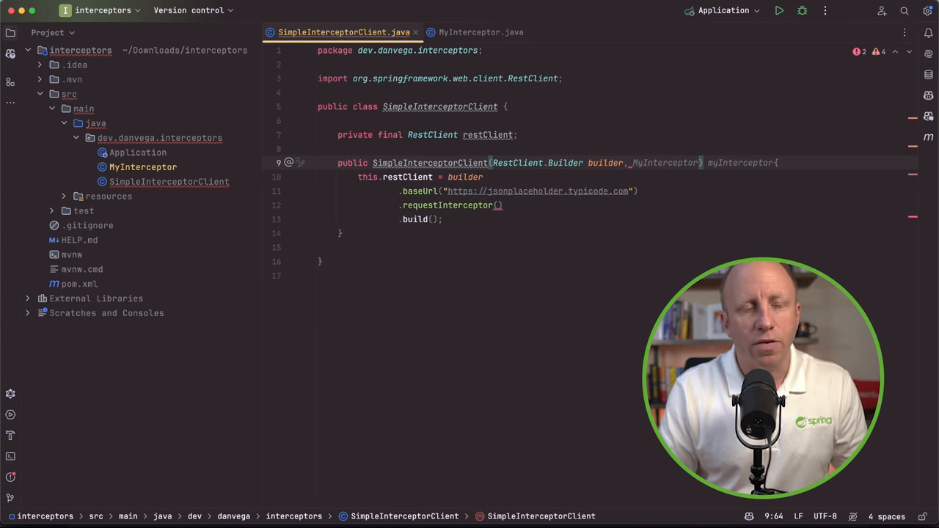
pyautogui.write('Cl')
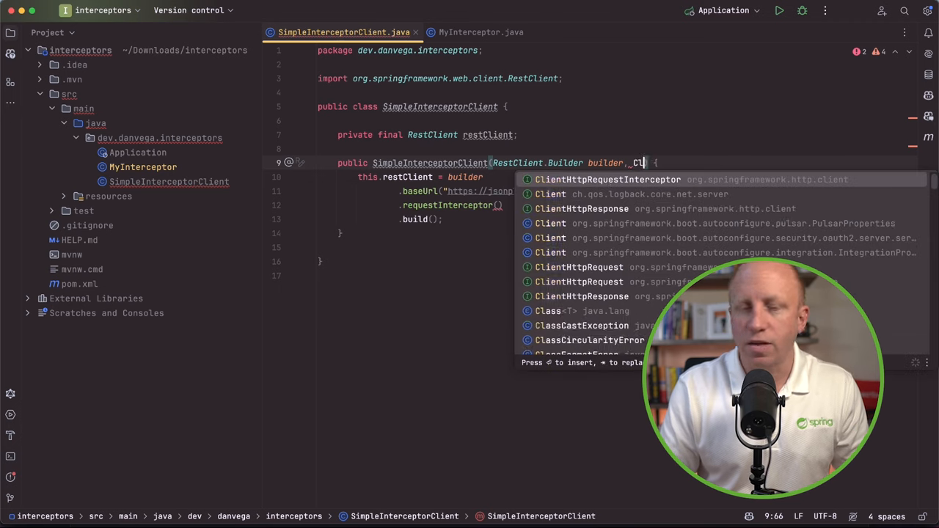
pyautogui.write('ientHttpRequestInterceptor myInterceptor')
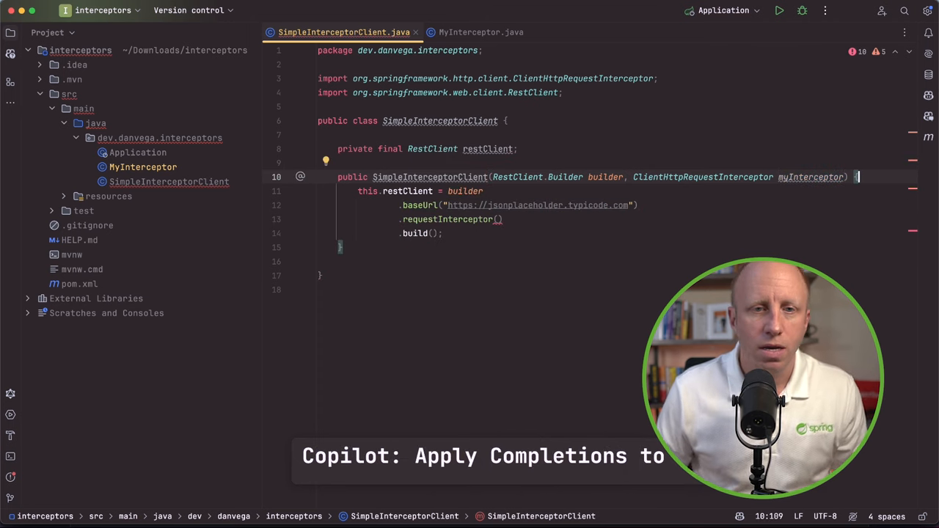
pyautogui.write('m')
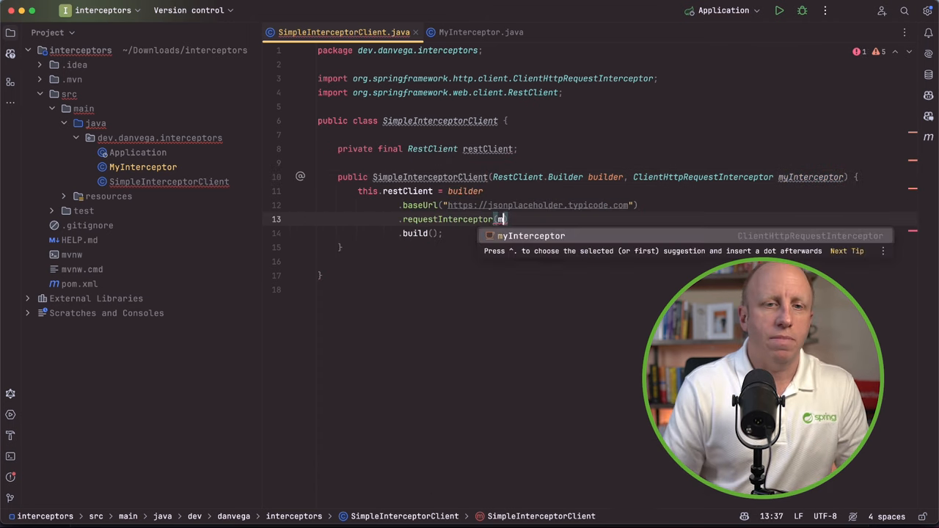
pyautogui.press('cmd+s')
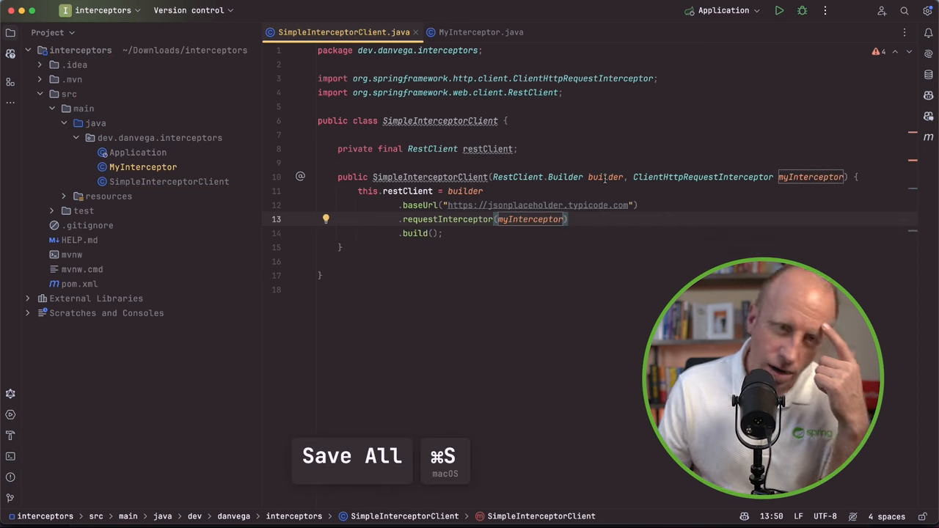
pyautogui.moveTo(549, 129)
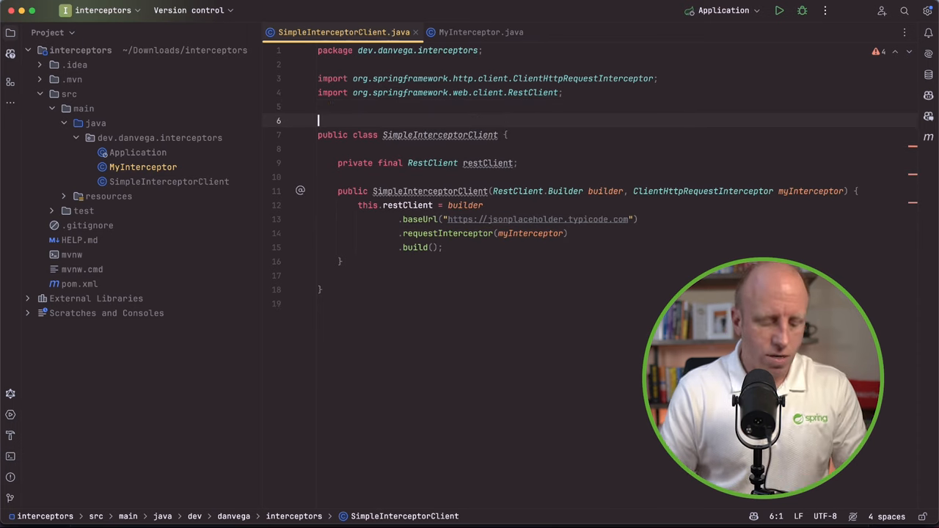
pyautogui.write('@Component')
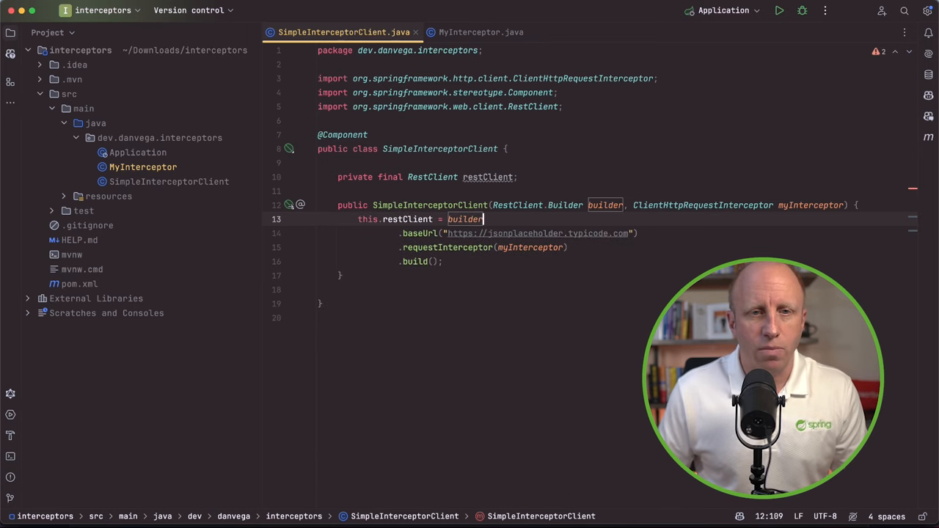
pyautogui.write('.requestFactory(new JdkClientHttpRequestFactory())')
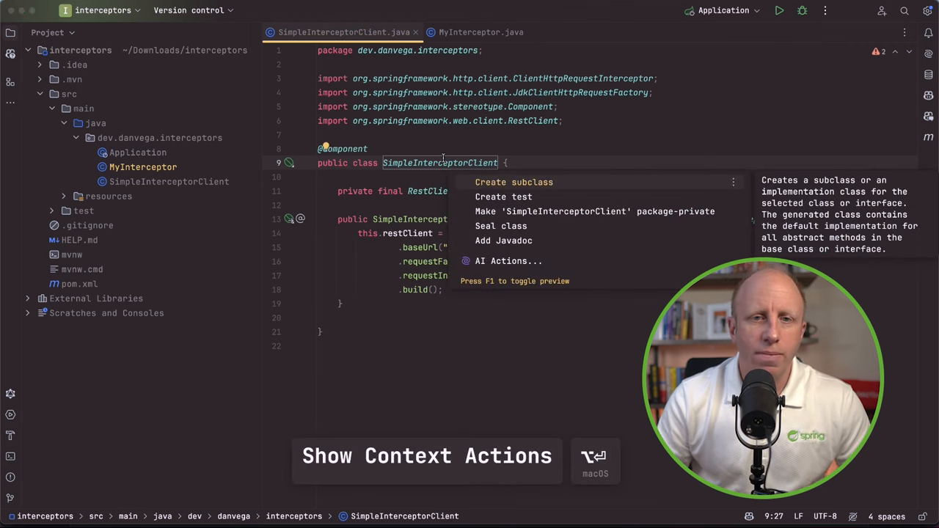
# - Write findAllTodos() returning restClient.get().uri("/todos").retrieve().body(String.class)
pyautogui.click(504, 197)
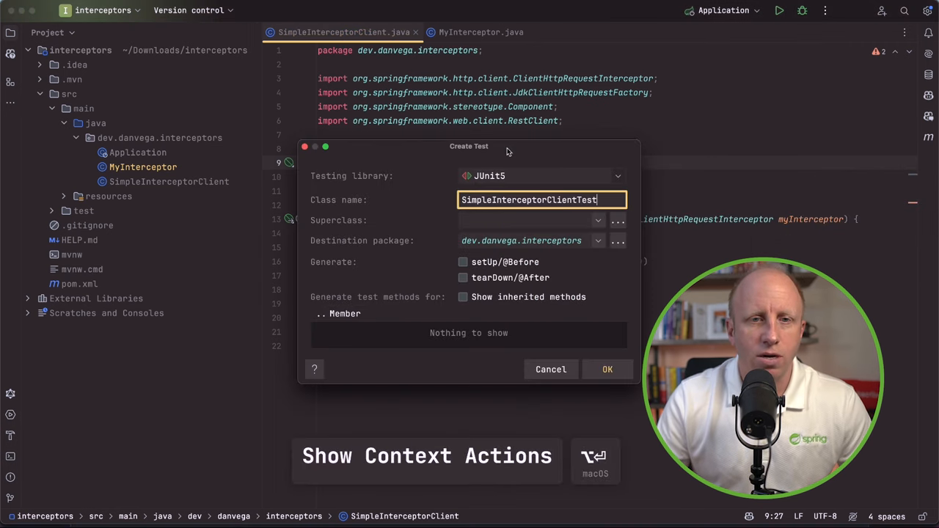
pyautogui.moveTo(505, 346)
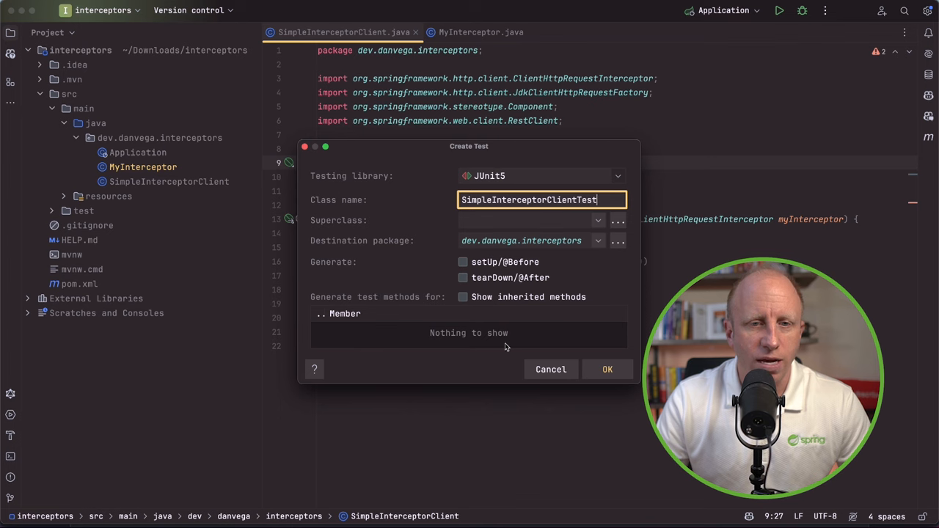
pyautogui.click(550, 369)
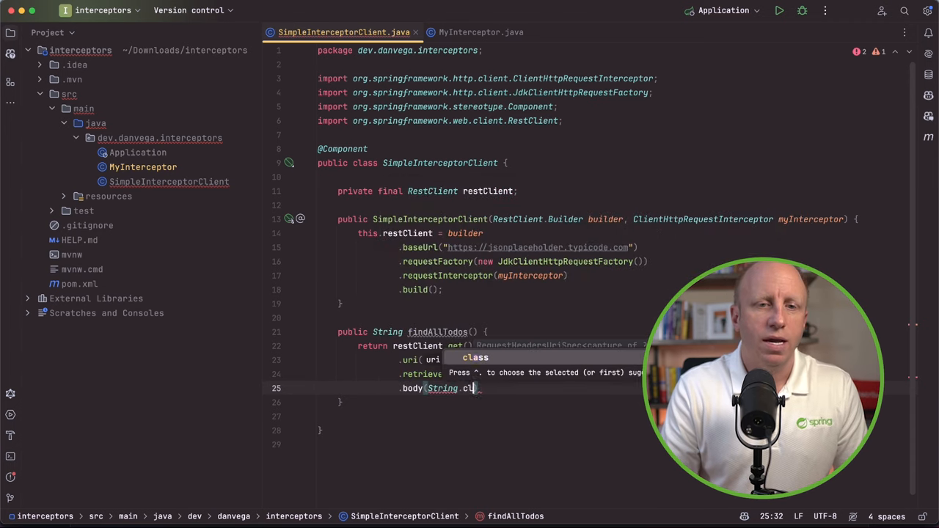
pyautogui.press('cmd+s')
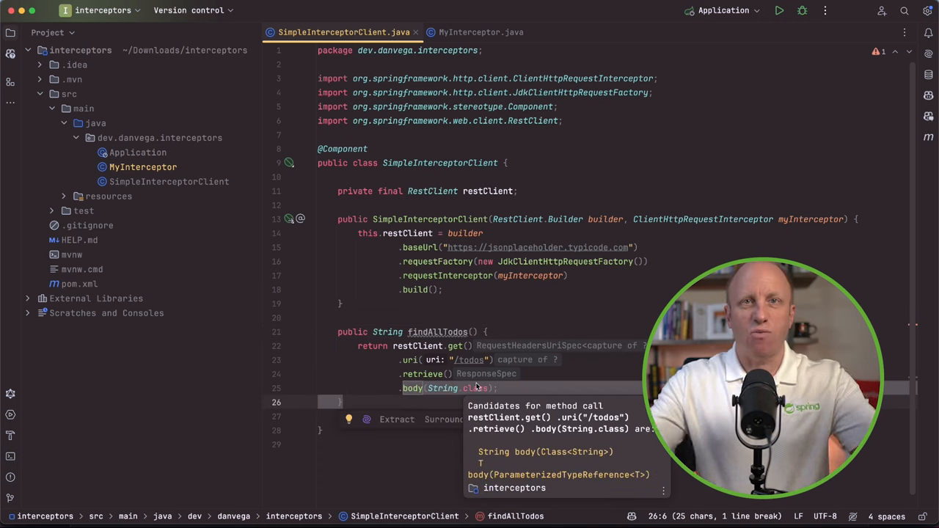
pyautogui.press('cmd+s')
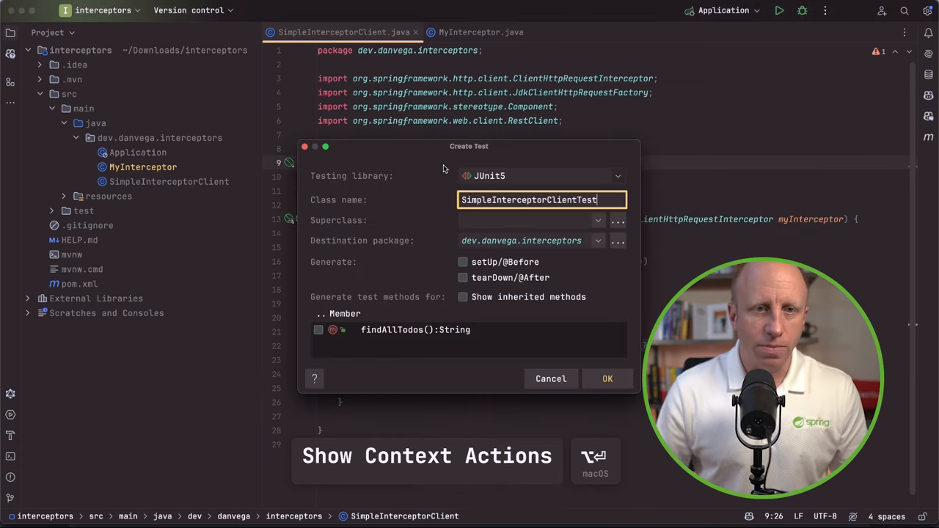
pyautogui.click(318, 329)
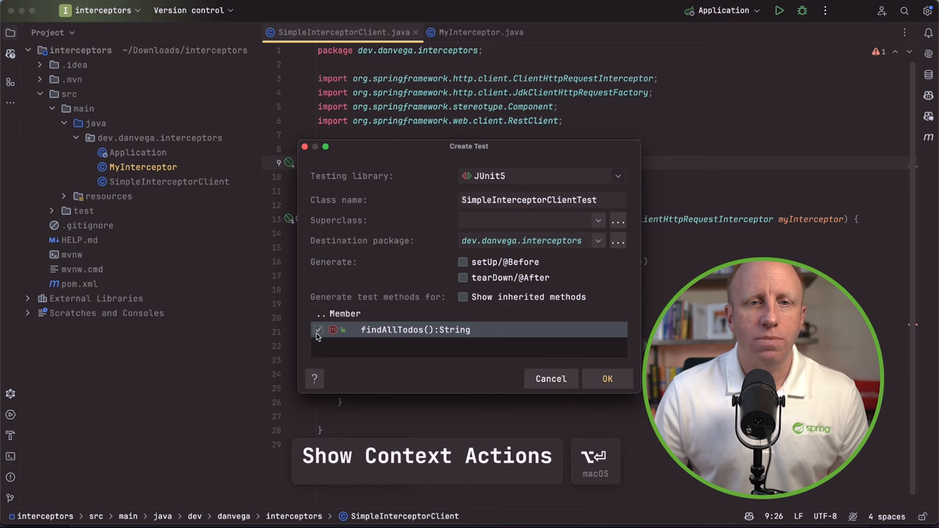
pyautogui.click(318, 330)
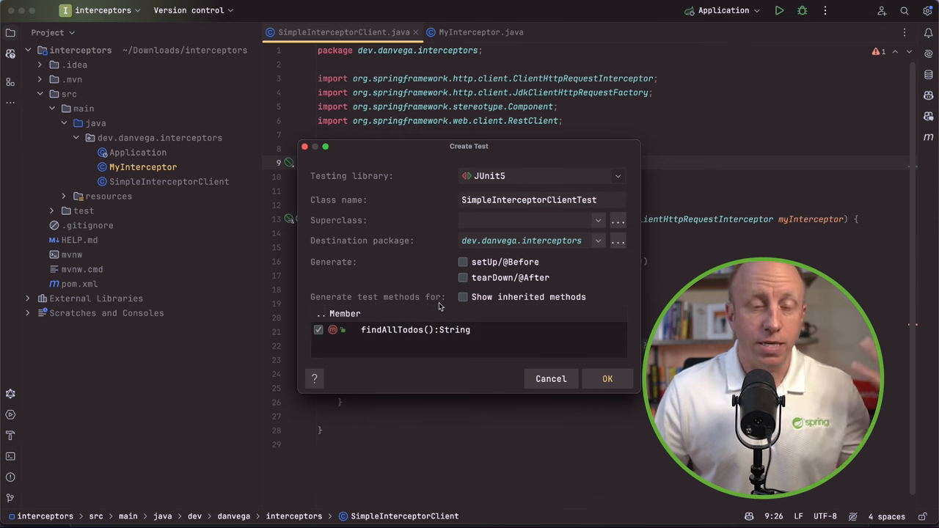
pyautogui.click(606, 379)
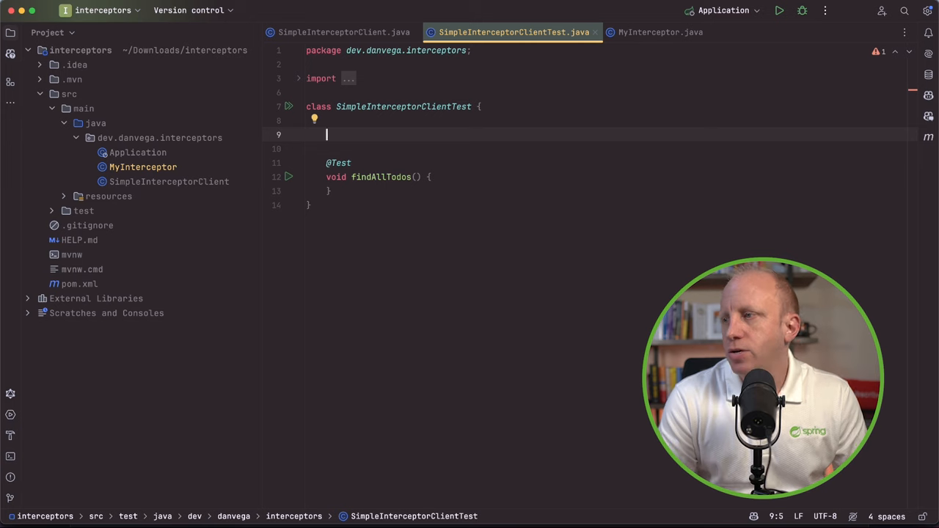
pyautogui.write('@Autowired')
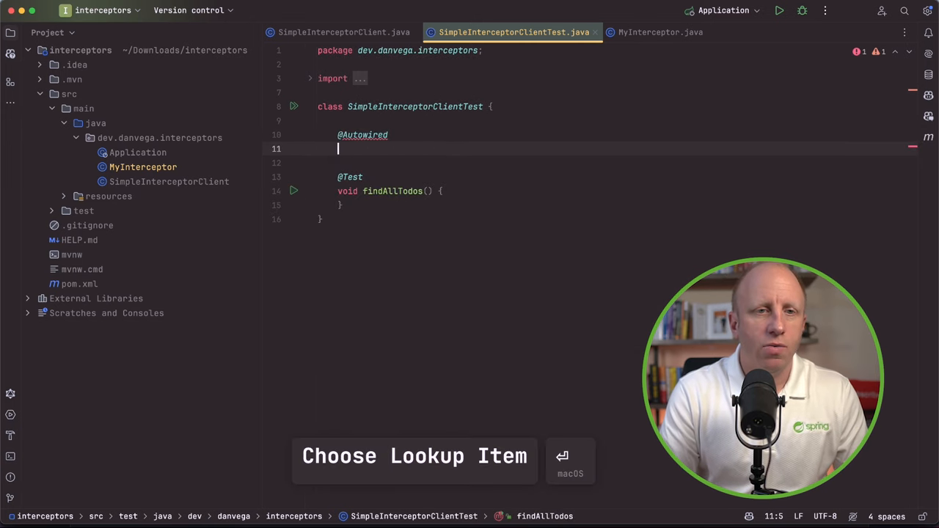